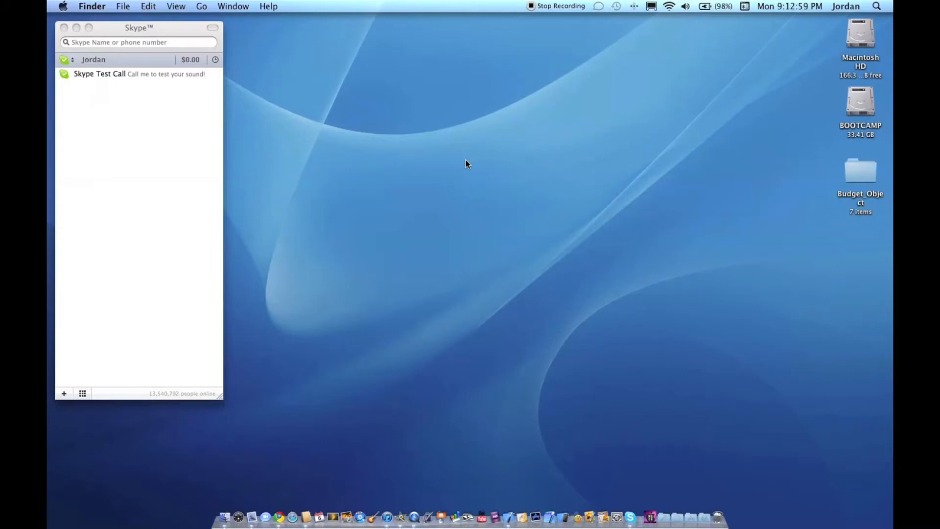
pyautogui.moveTo(589, 358)
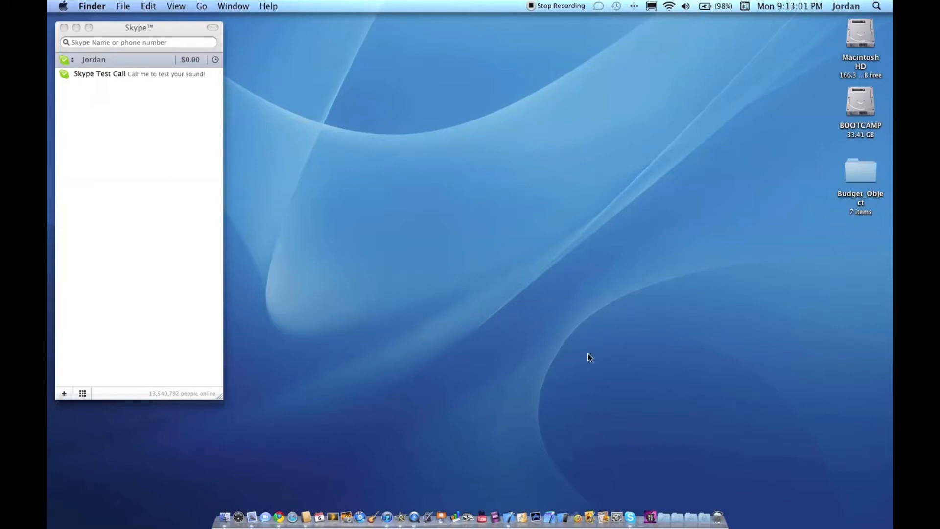
pyautogui.moveTo(610, 438)
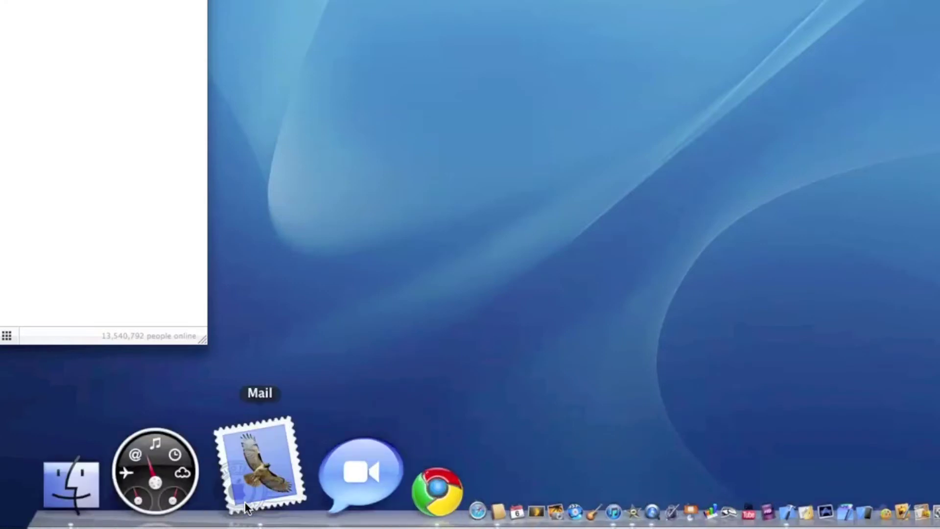
pyautogui.moveTo(303, 508)
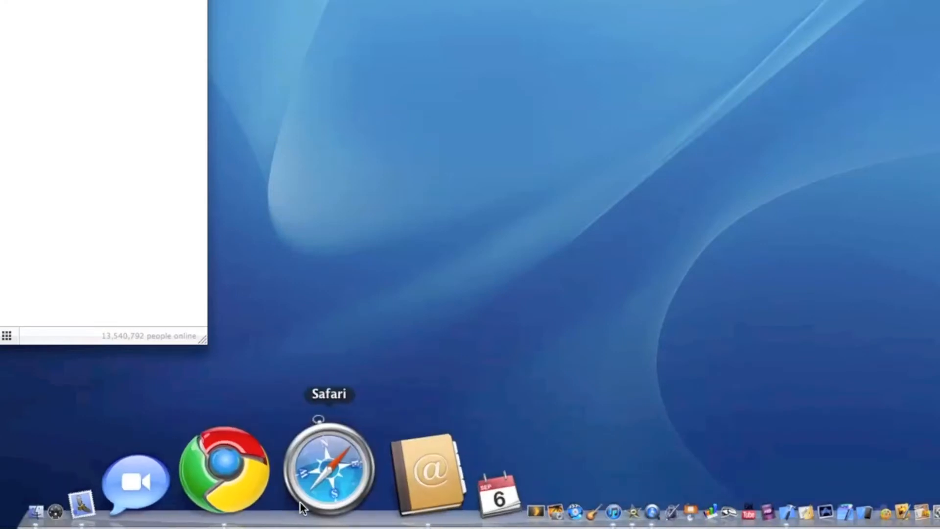
pyautogui.moveTo(294, 507)
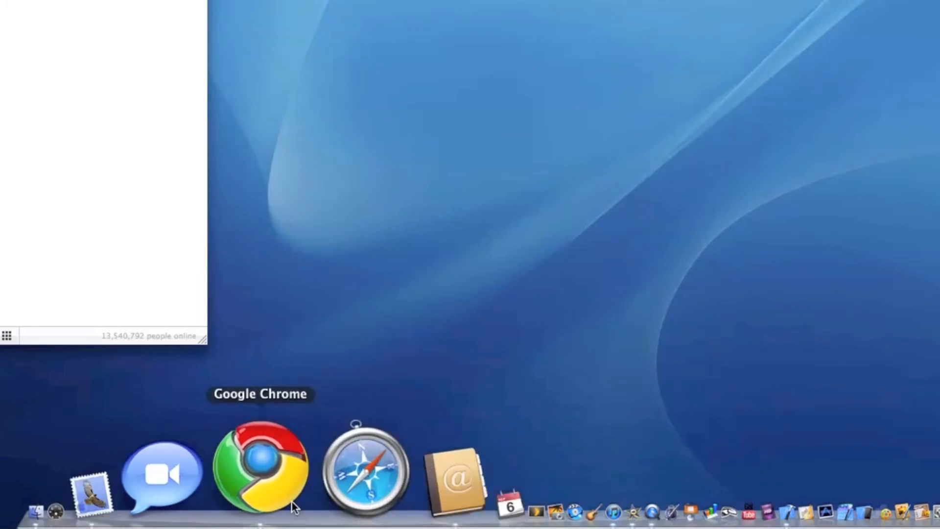
pyautogui.moveTo(534, 480)
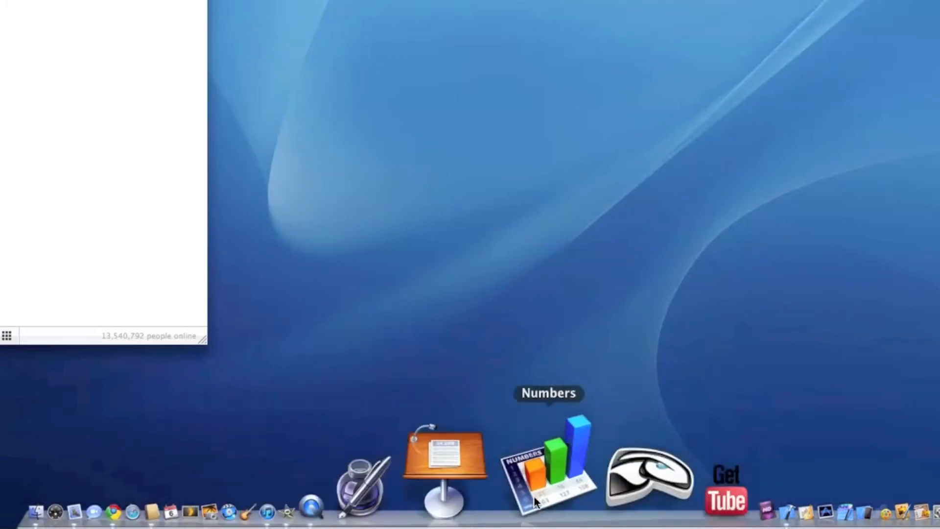
pyautogui.moveTo(524, 371)
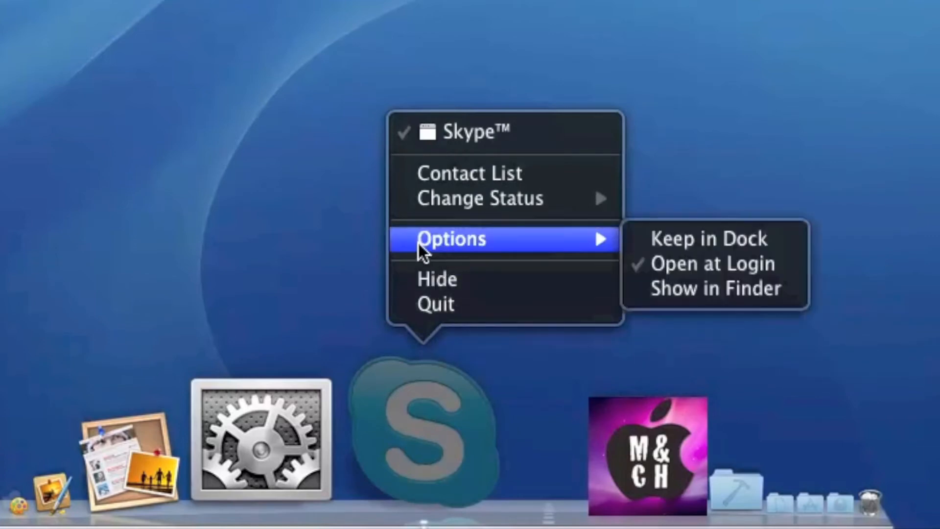
pyautogui.moveTo(710, 264)
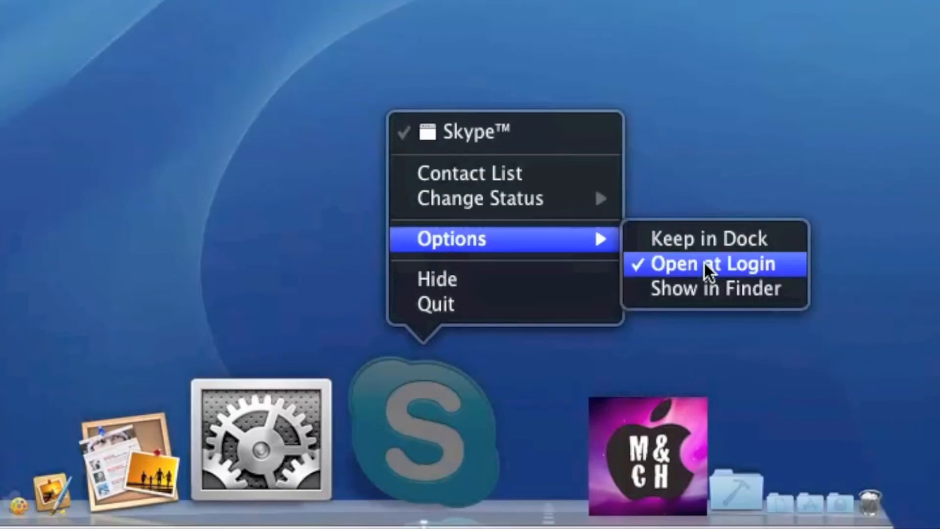
# Turn off Open at Login in the Skype Dock icon's Options menu
pyautogui.click(711, 263)
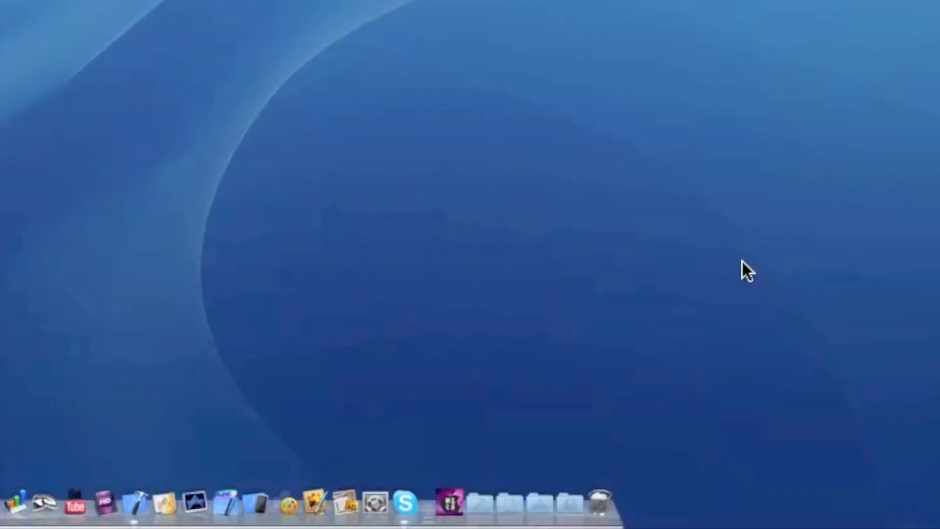
pyautogui.moveTo(408, 299)
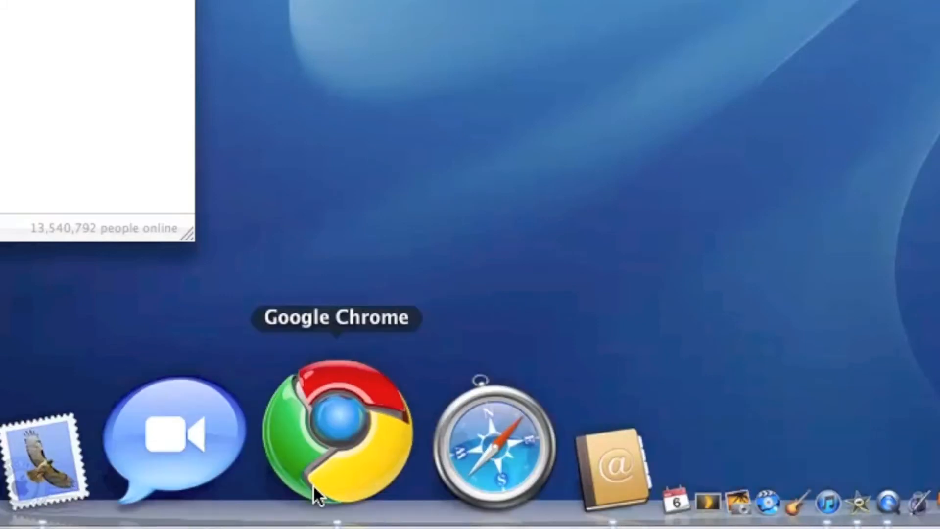
# Enable Open at Login in the Google Chrome Dock icon's Options menu
pyautogui.rightClick(336, 429)
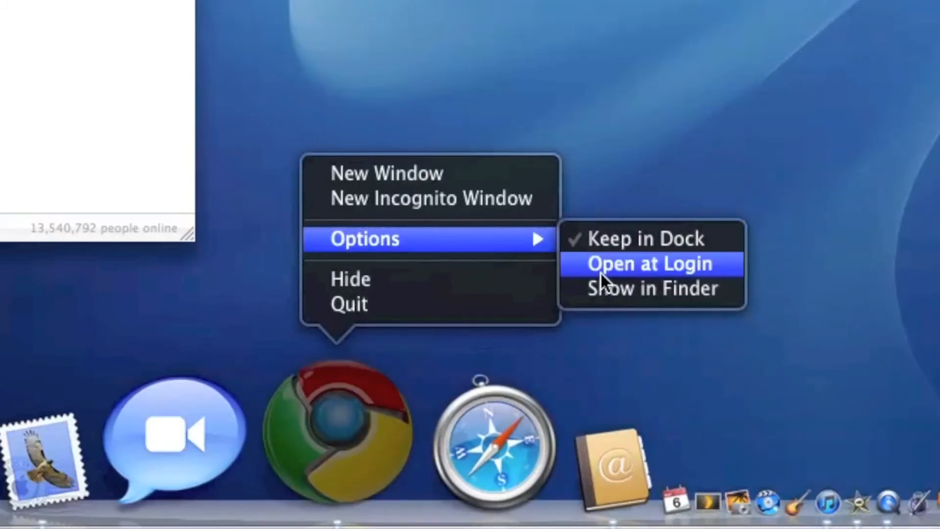
pyautogui.click(646, 263)
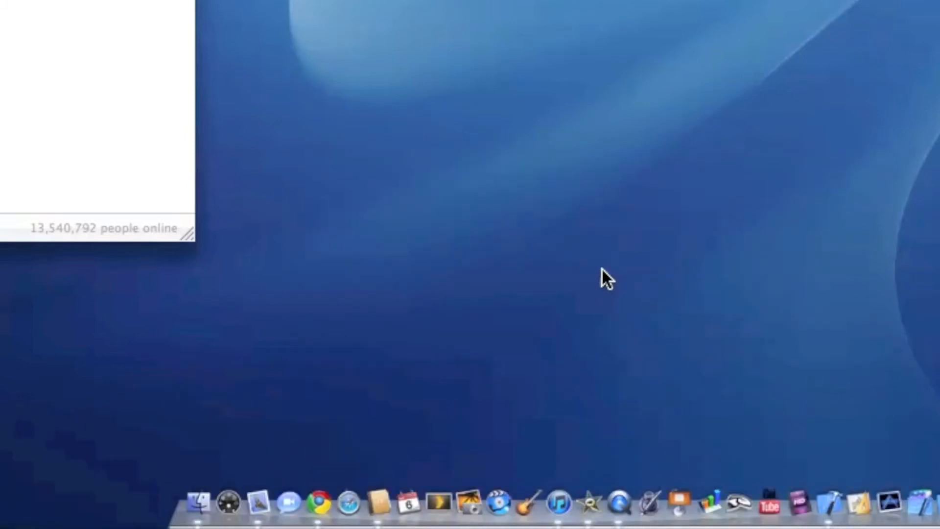
pyautogui.moveTo(416, 264)
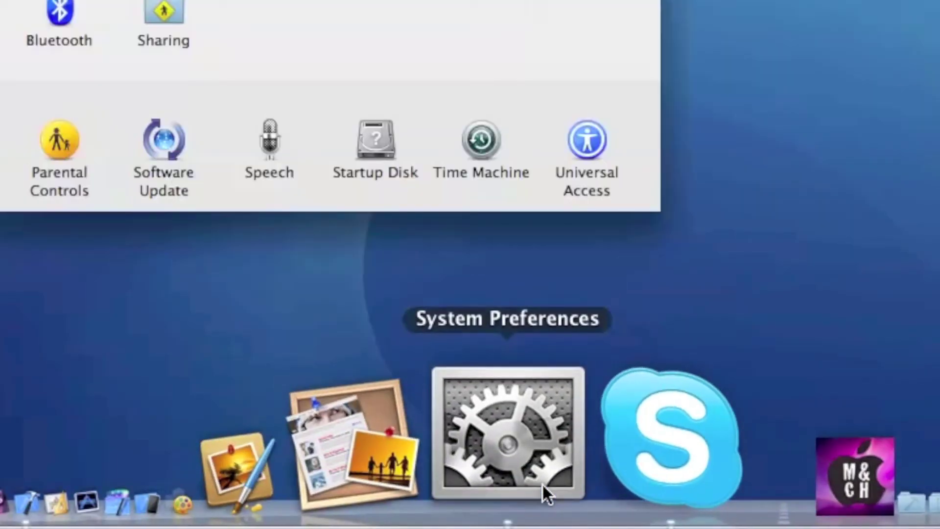
# Show the Accounts Login Items list in System Preferences and select the Google Chrome entry
pyautogui.click(506, 433)
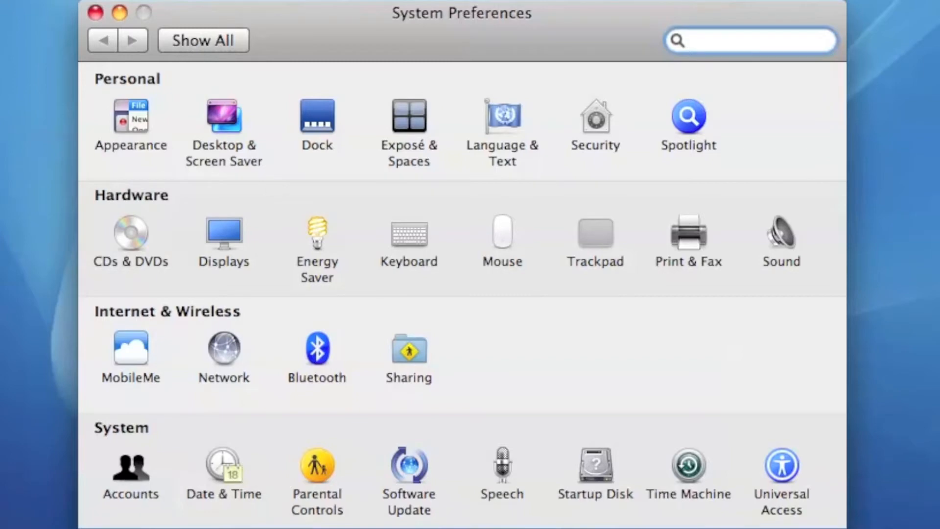
pyautogui.click(130, 465)
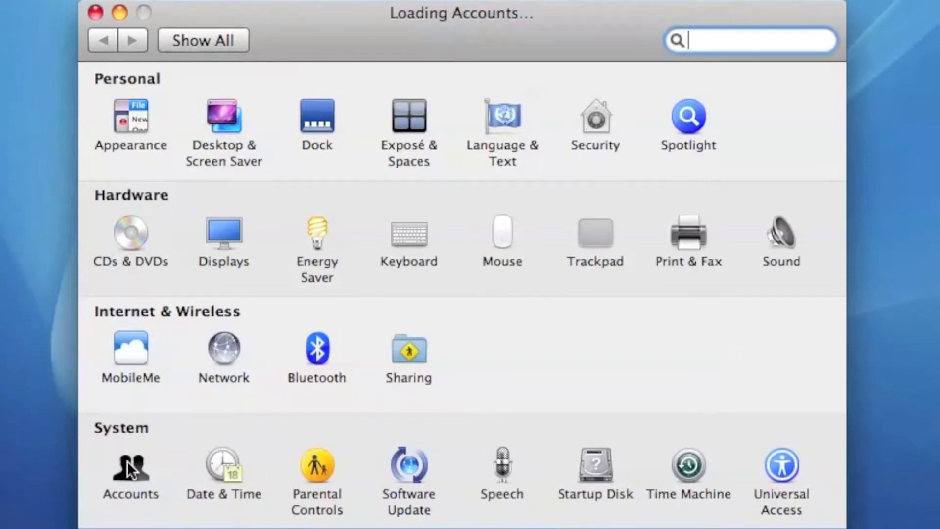
pyautogui.click(131, 474)
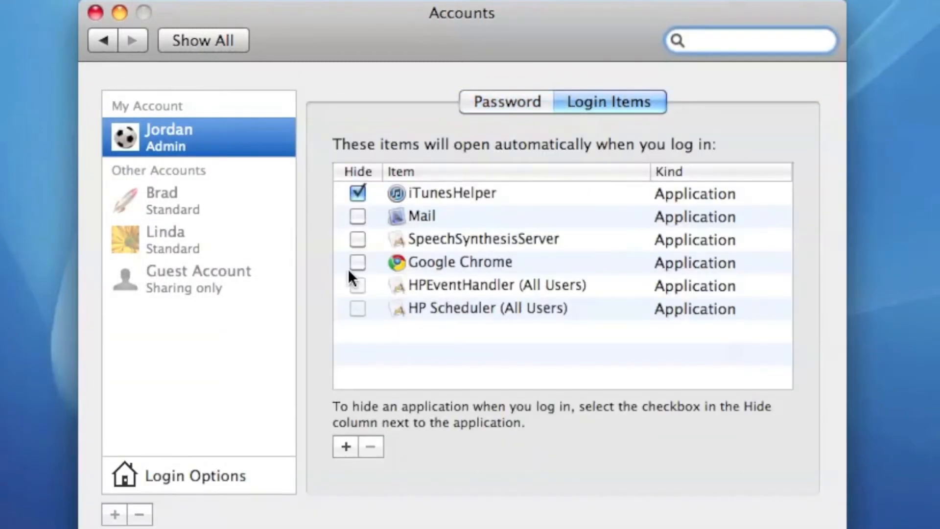
pyautogui.click(459, 262)
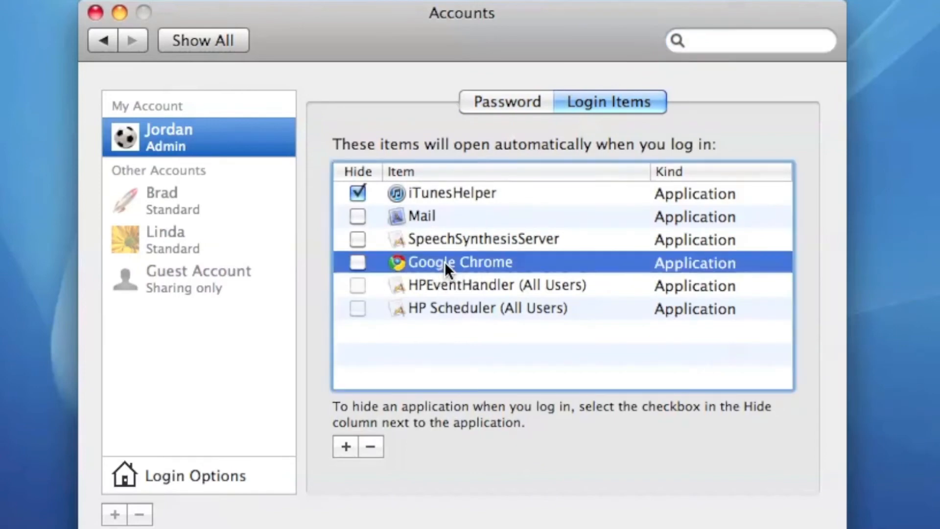
pyautogui.moveTo(447, 198)
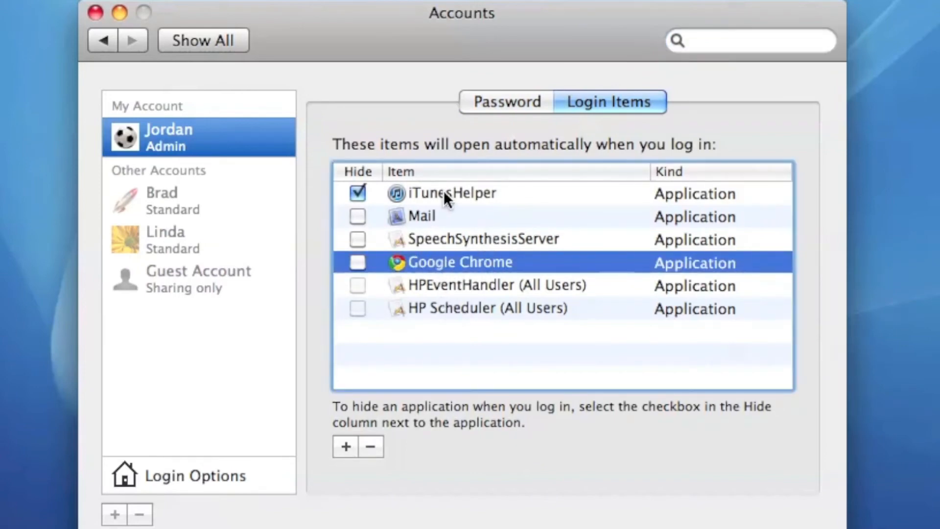
pyautogui.moveTo(486, 269)
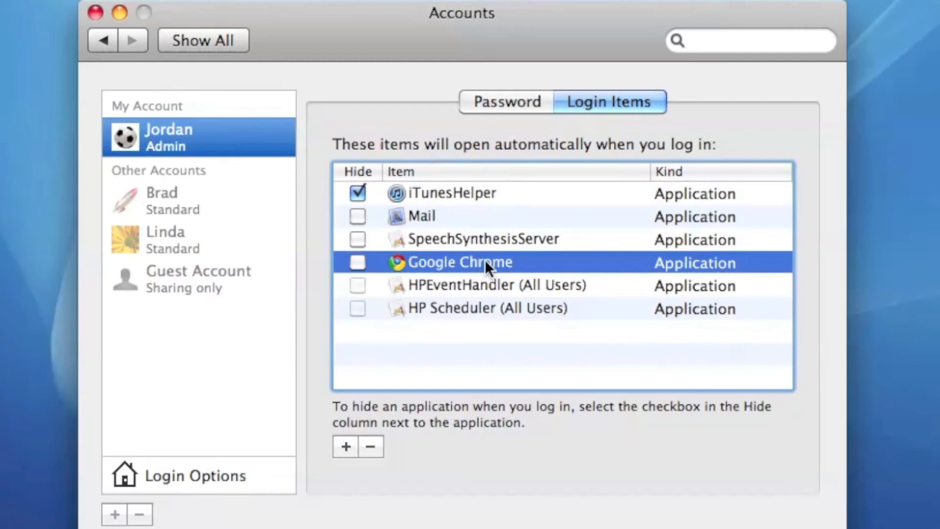
pyautogui.moveTo(358, 411)
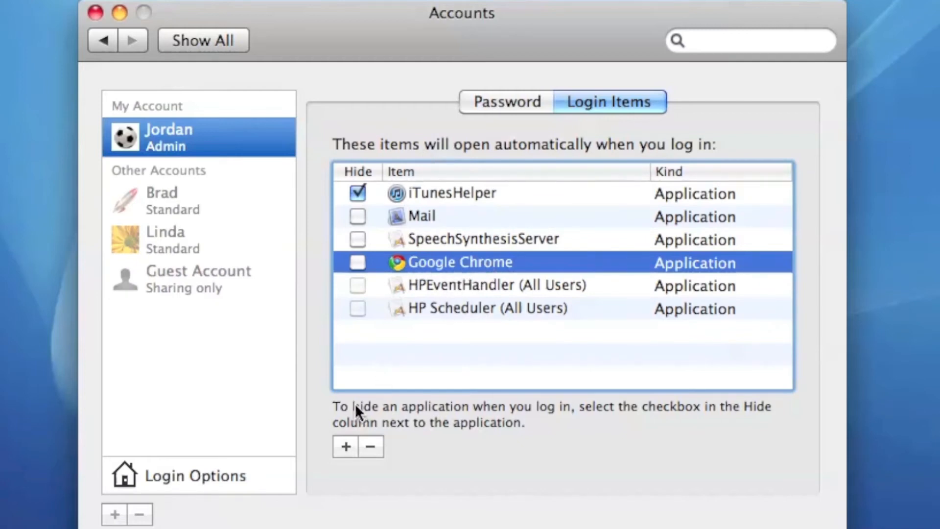
# Add iTunes from the Applications folder to the Login Items list
pyautogui.click(344, 446)
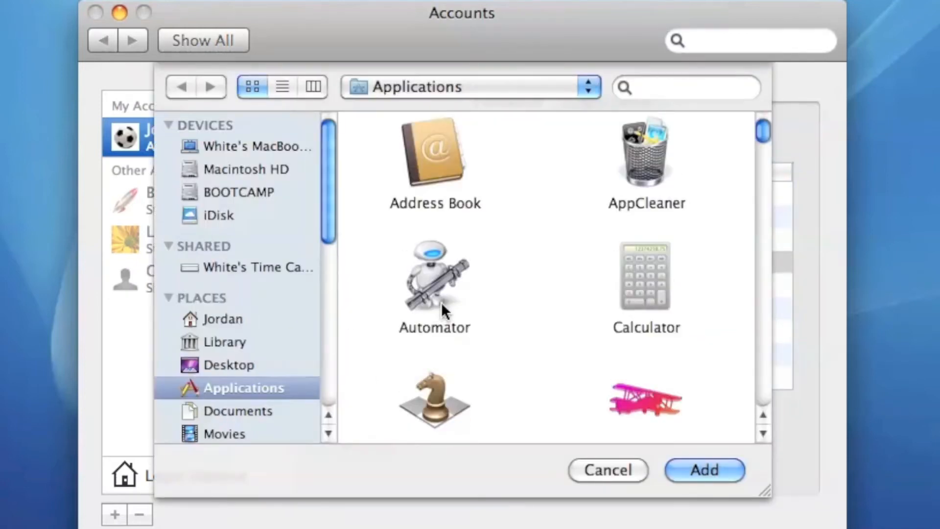
pyautogui.scroll(-3)
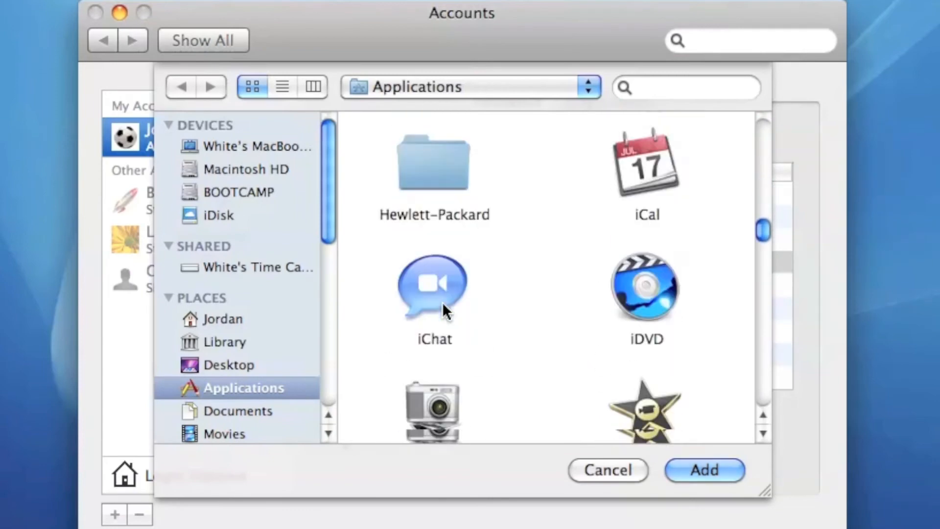
pyautogui.scroll(-3)
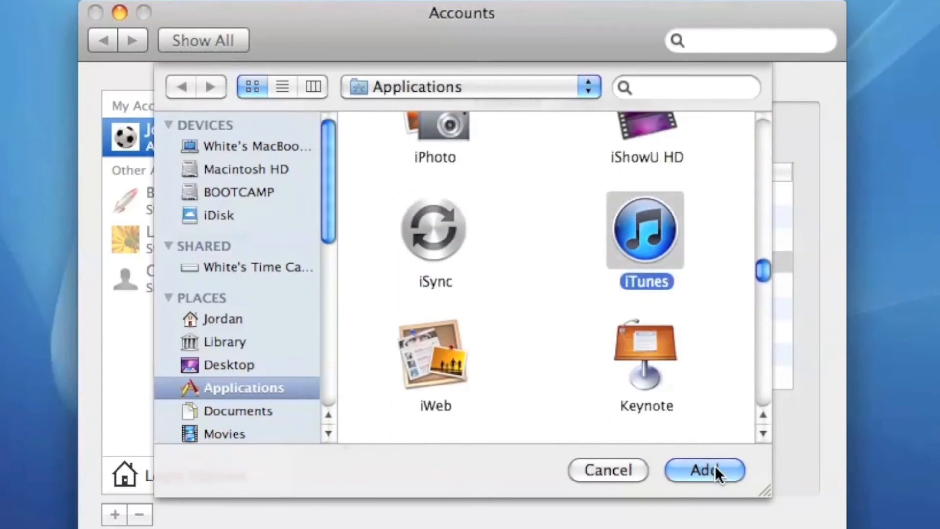
pyautogui.click(704, 470)
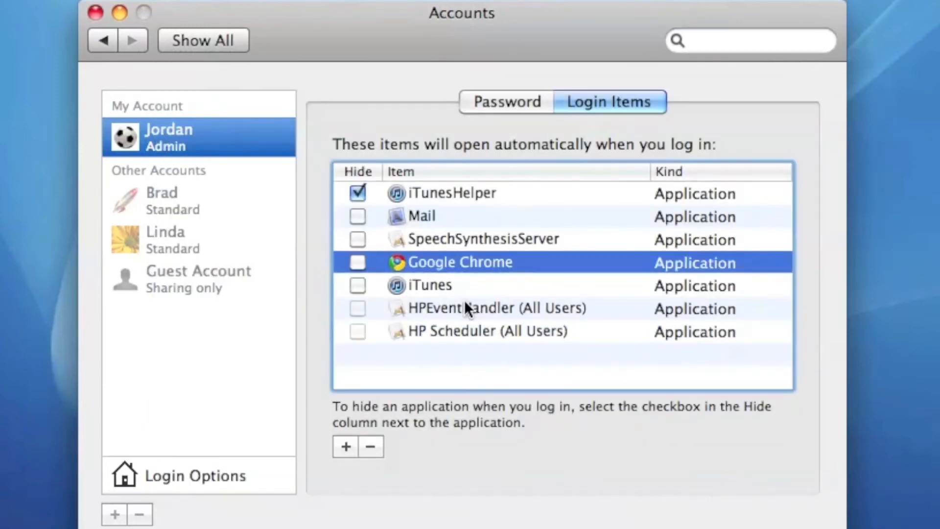
# Toggle Hide on the iTunes entry off again, then delete Mail from Login Items
pyautogui.click(428, 285)
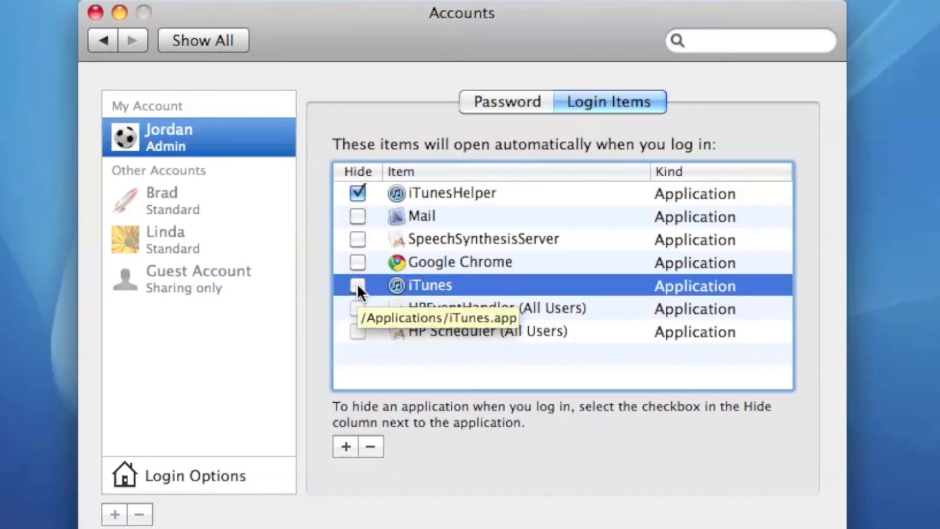
pyautogui.click(357, 284)
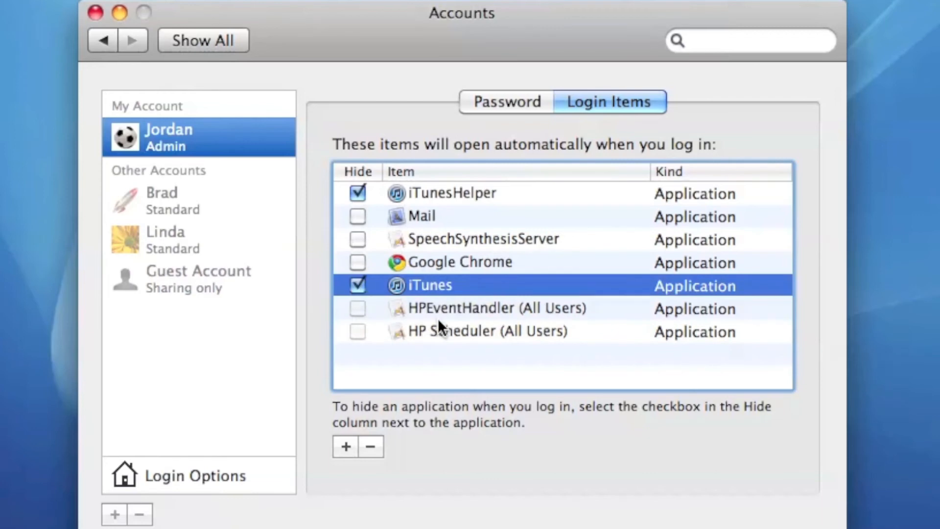
pyautogui.click(357, 286)
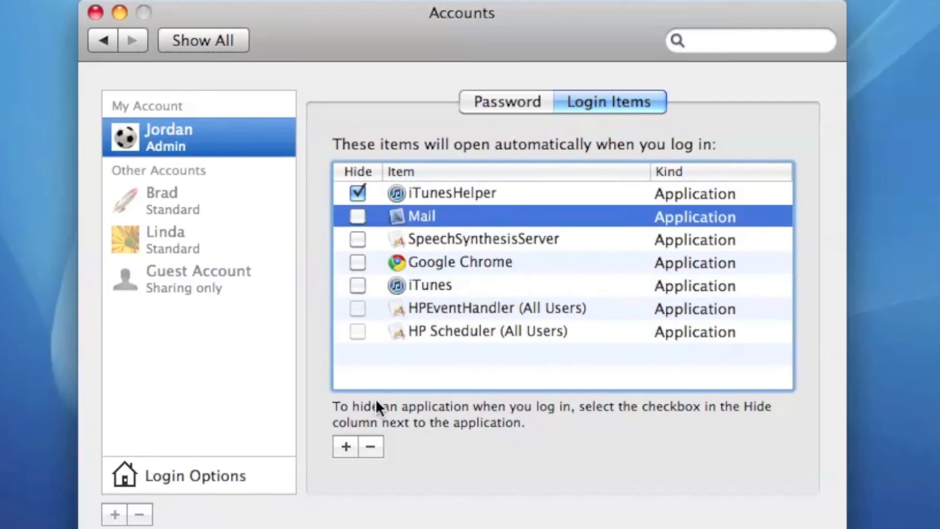
pyautogui.moveTo(370, 446)
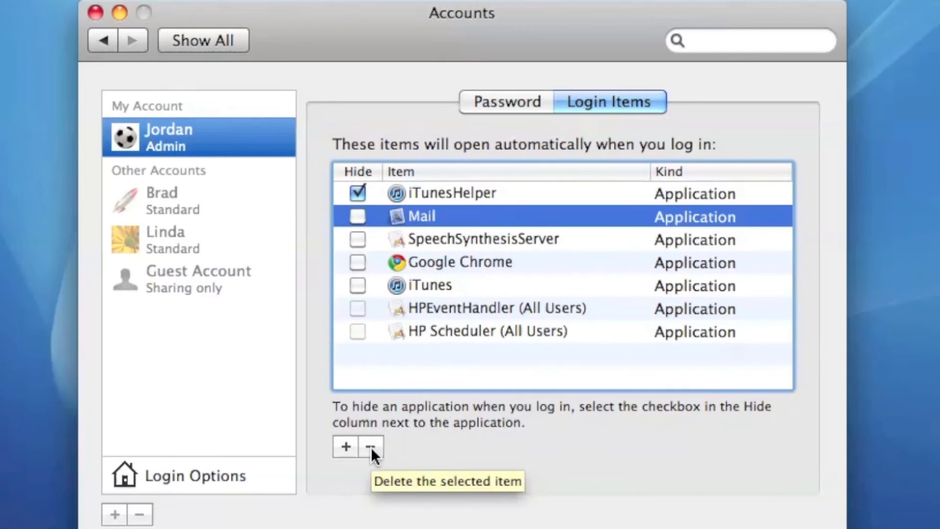
pyautogui.click(371, 446)
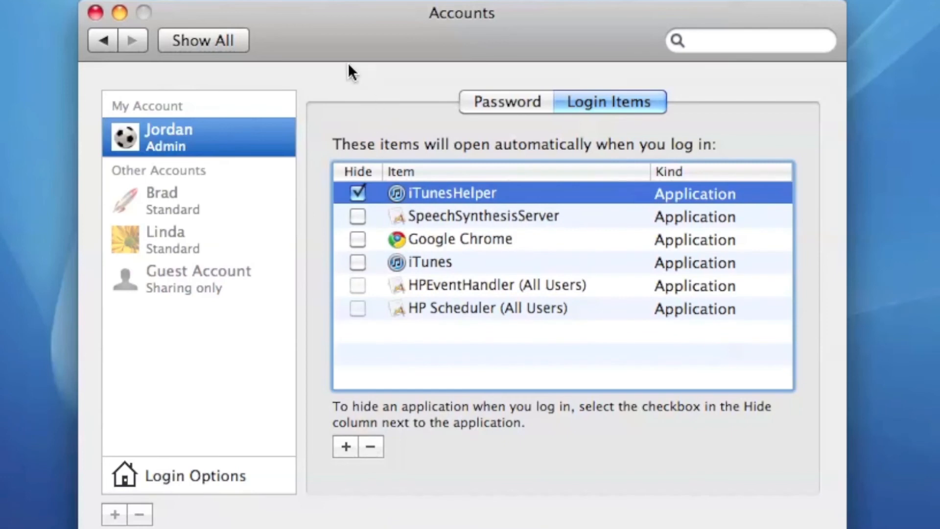
pyautogui.moveTo(350, 31)
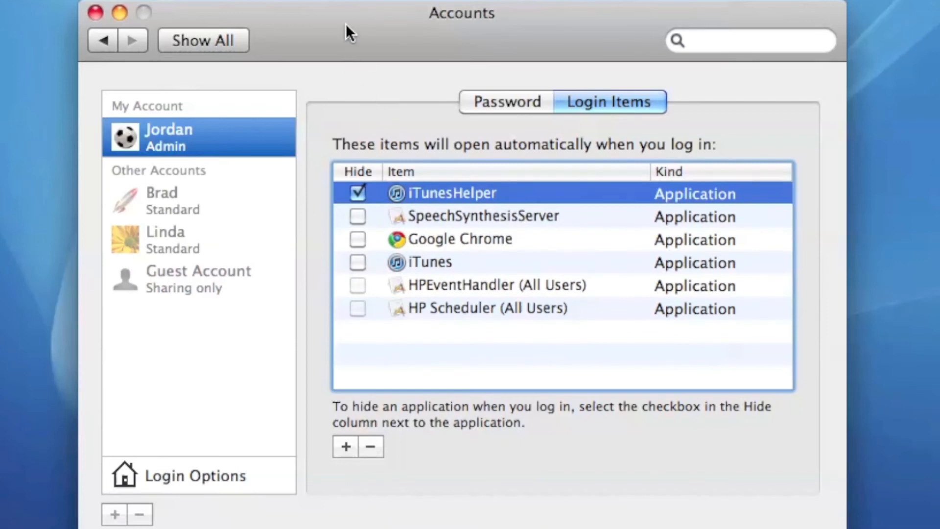